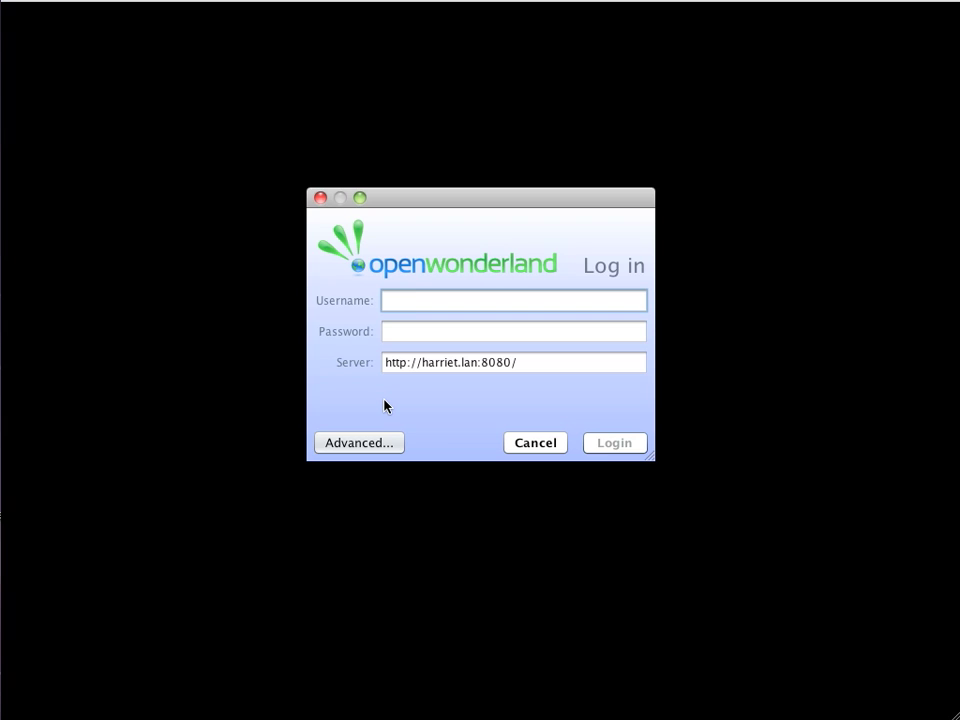
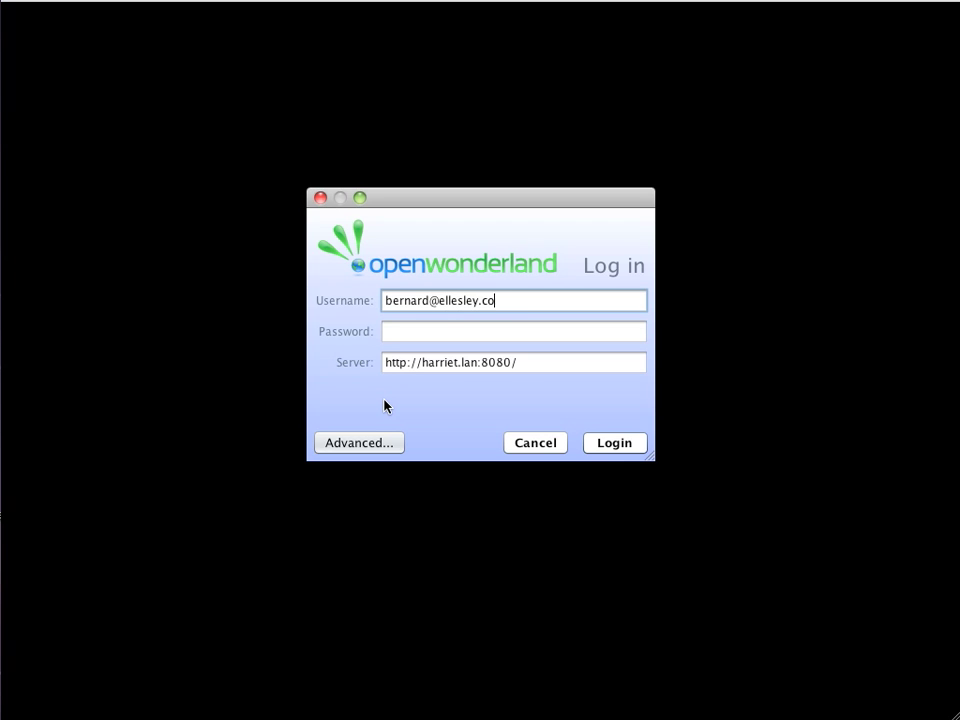
{"action": "type", "text": "****"}
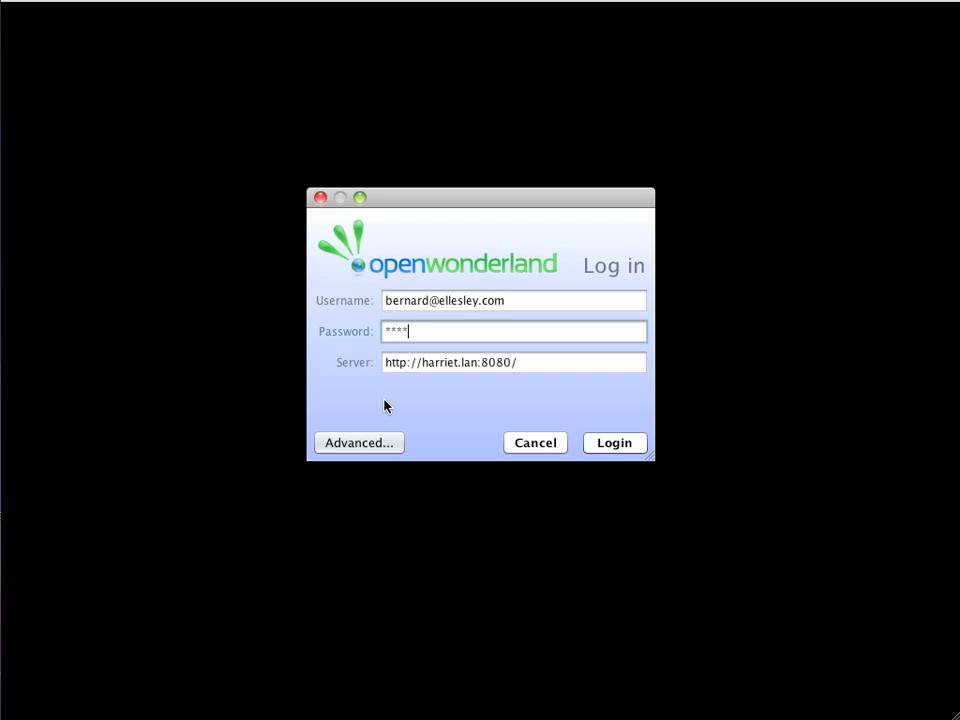
{"action": "type", "text": "****"}
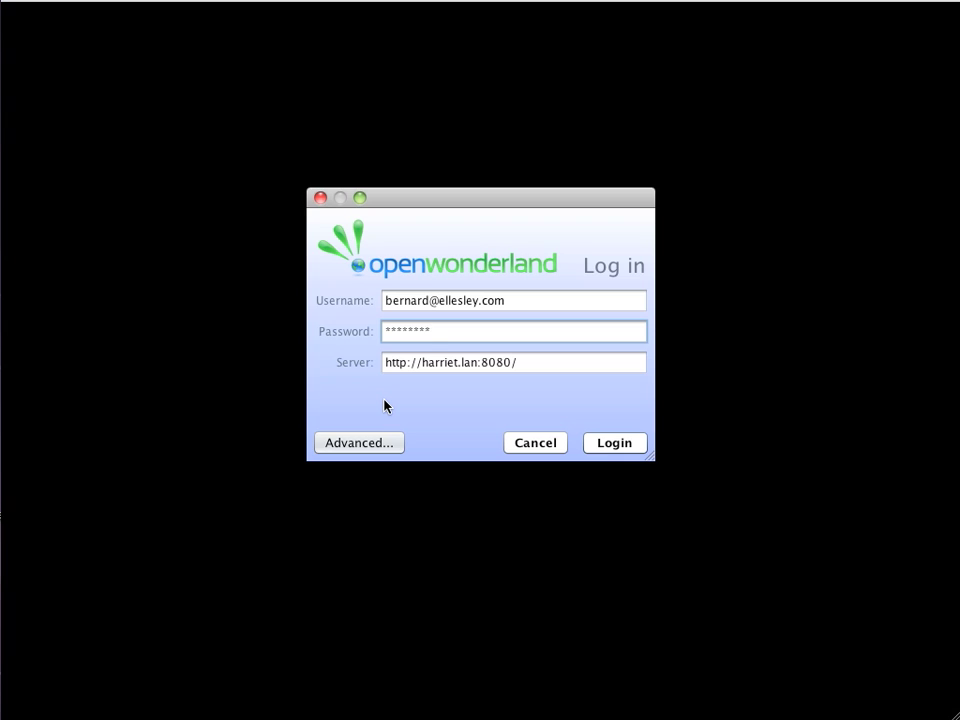
{"action": "mouse_move", "coordinate": [614, 443]}
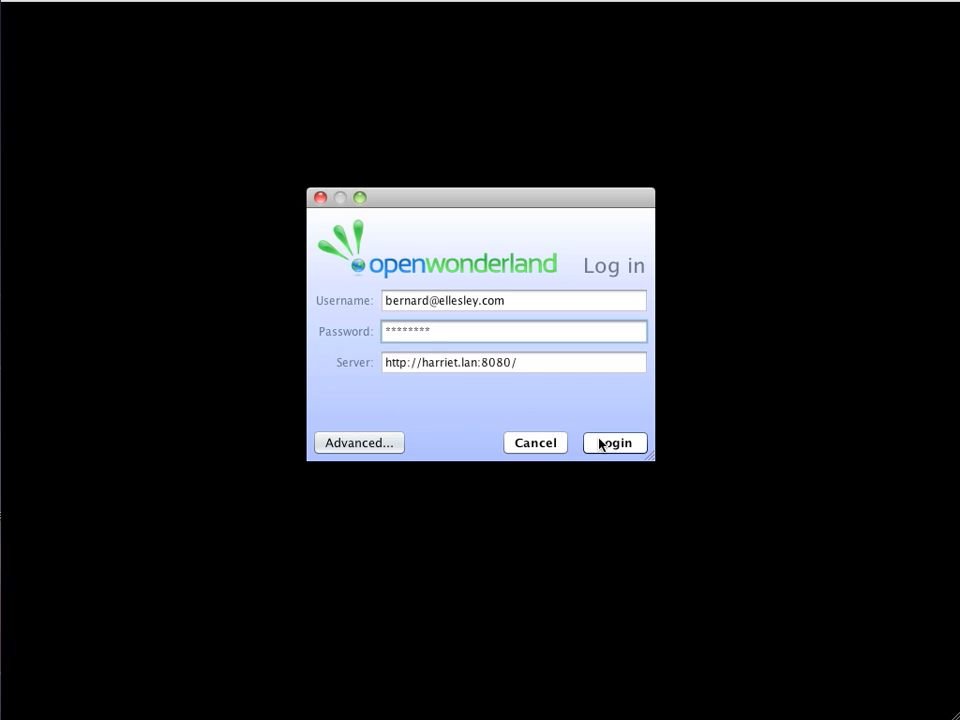
Step: Submit the login and wait for plugins to load into the 3D world
{"action": "left_click", "coordinate": [614, 442]}
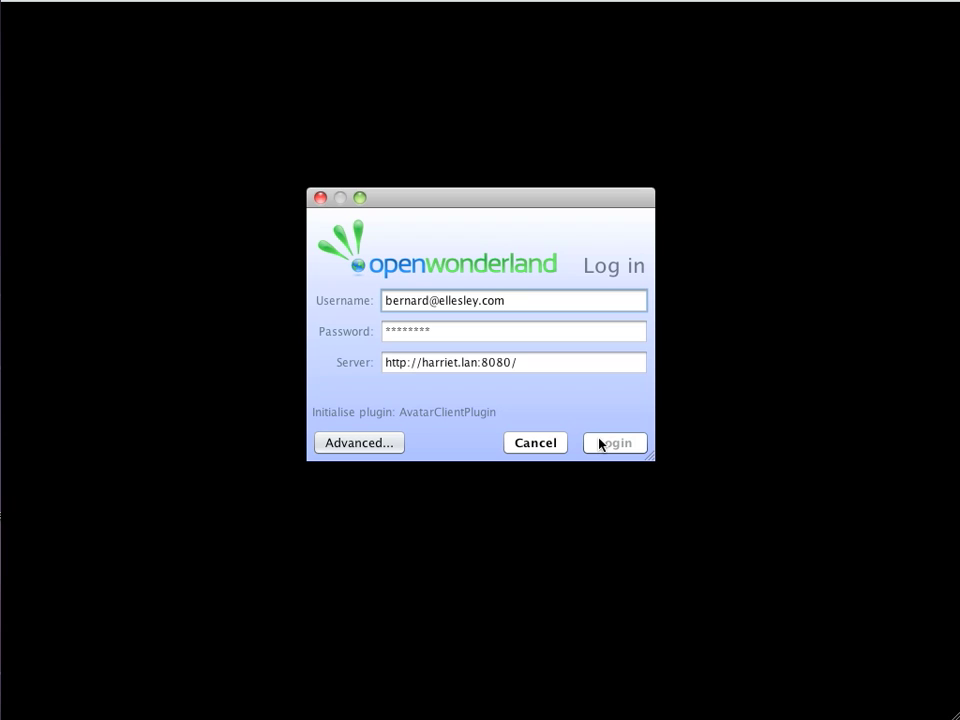
{"action": "left_click", "coordinate": [614, 442]}
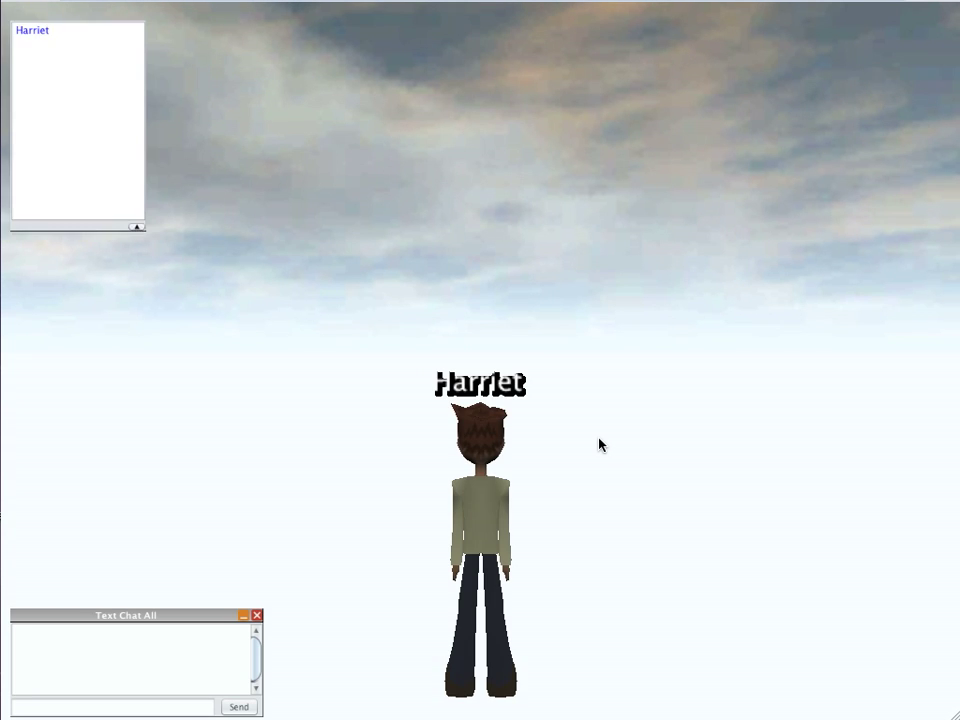